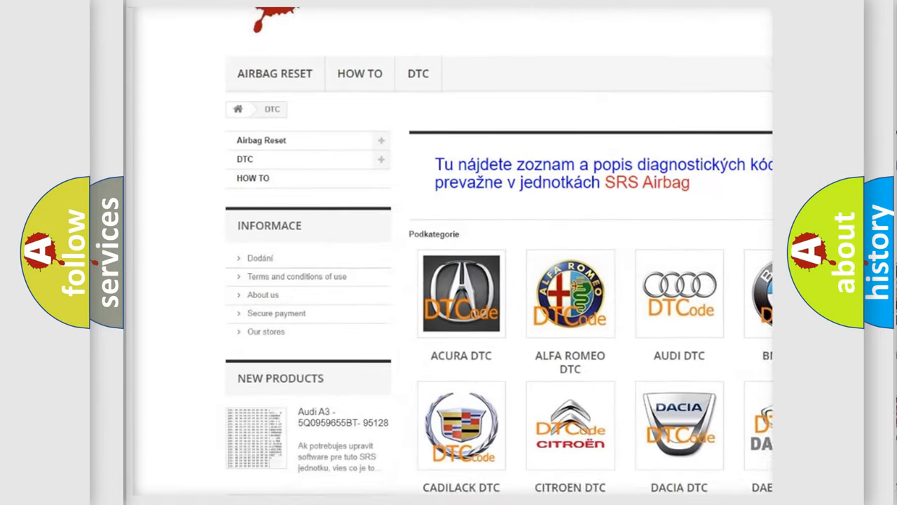
{"action": "scroll", "scroll_direction": "down", "scroll_amount": 3}
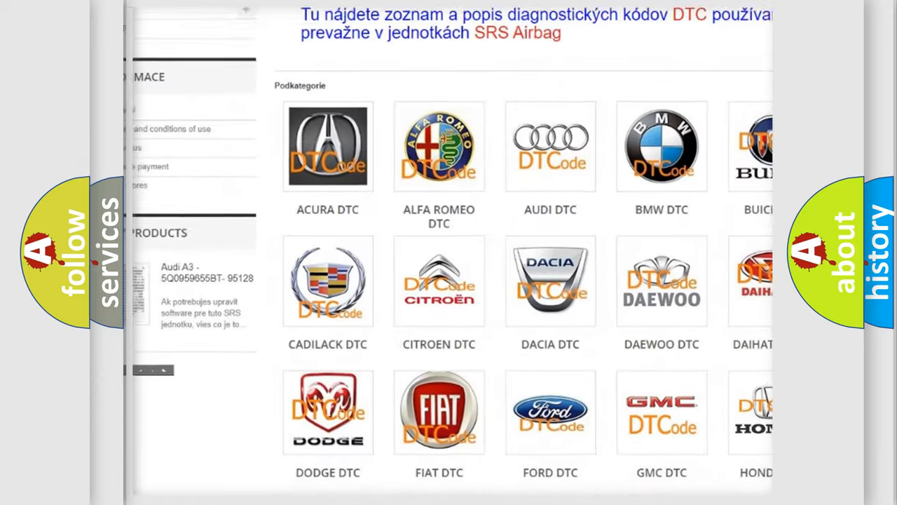